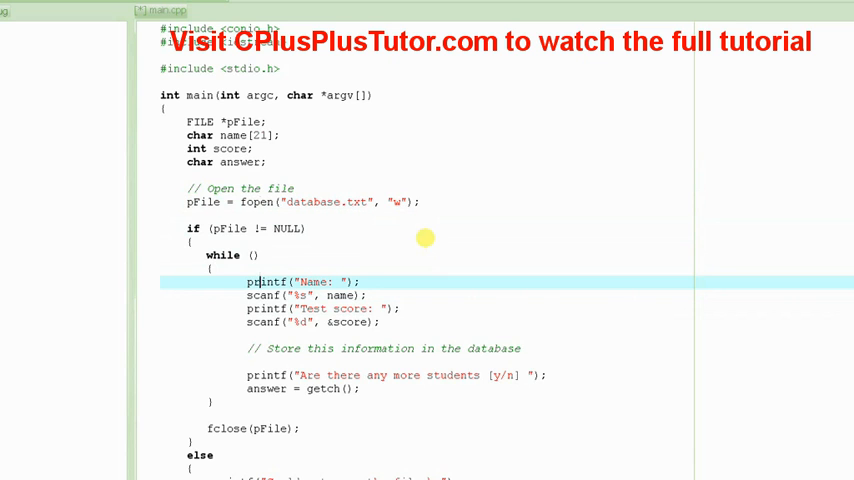
pyautogui.moveTo(429, 242)
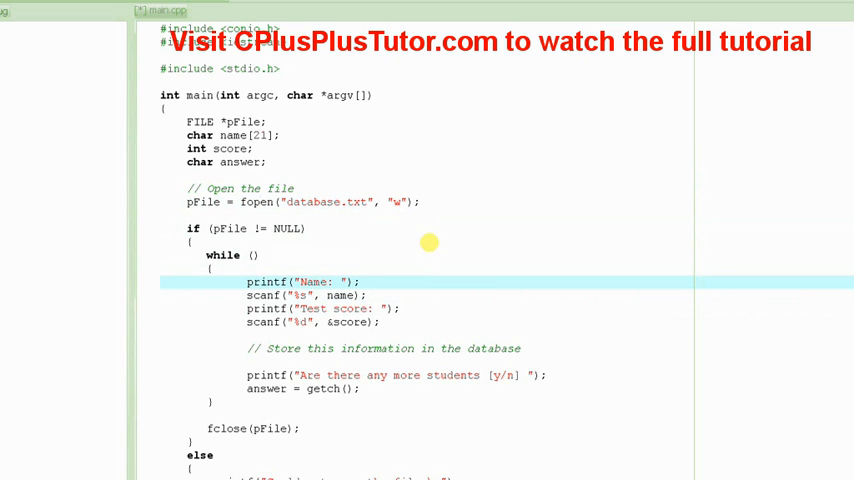
# Extend the printf prompt to read "Are there any more students [y/n]?\n"
pyautogui.click(260, 308)
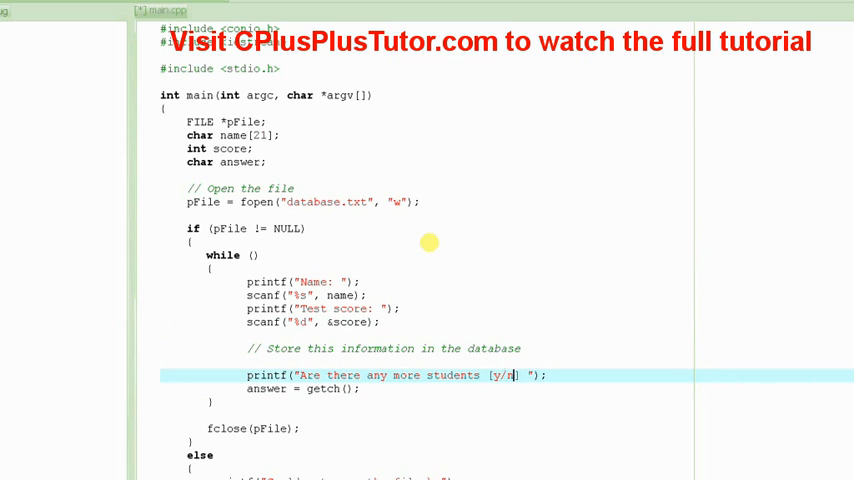
pyautogui.write('?>')
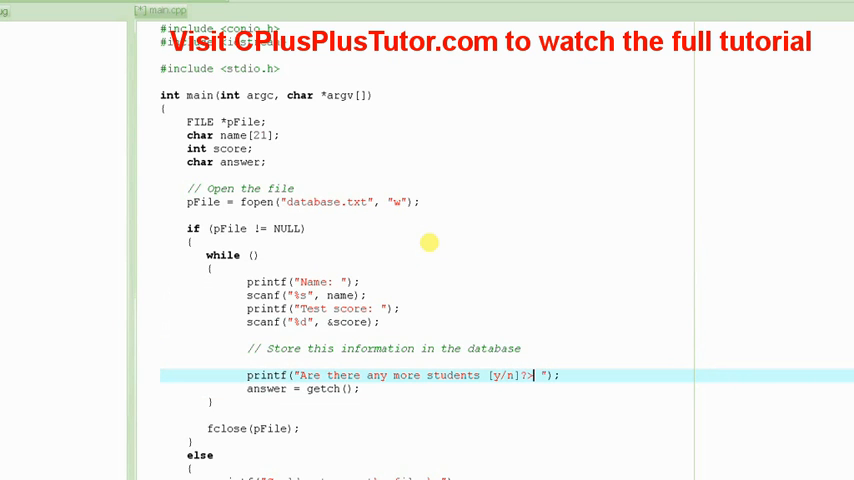
pyautogui.write('\\n')
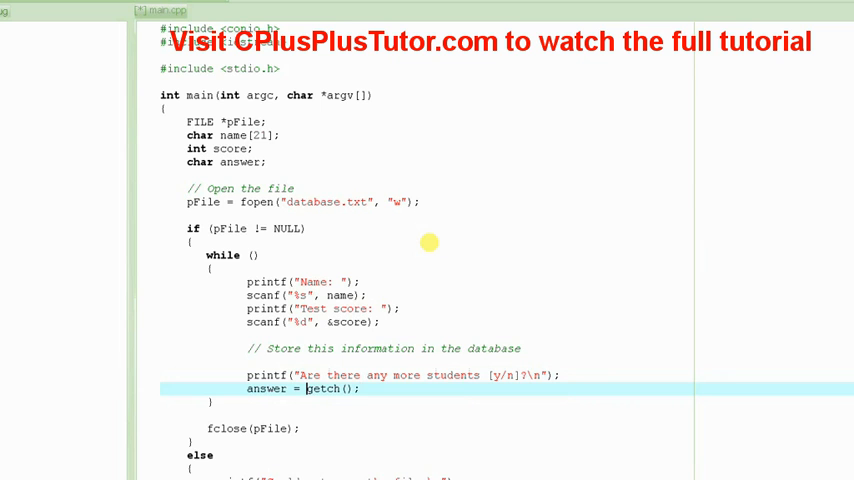
pyautogui.doubleClick(323, 389)
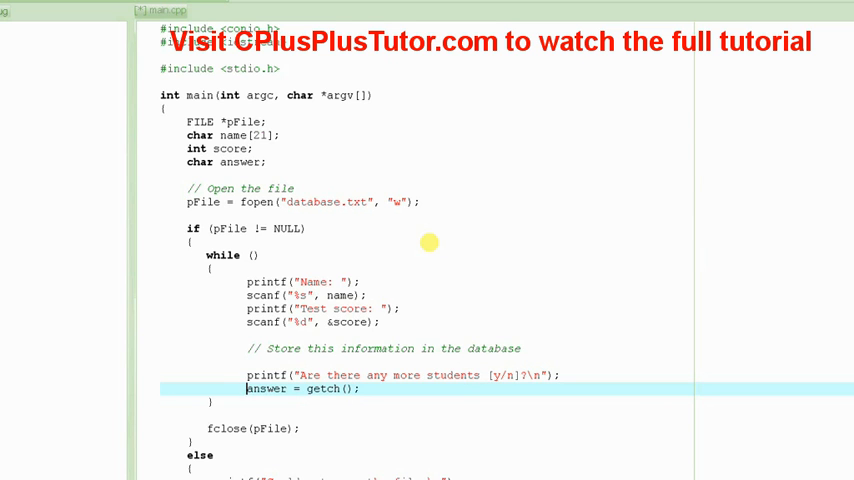
pyautogui.doubleClick(265, 388)
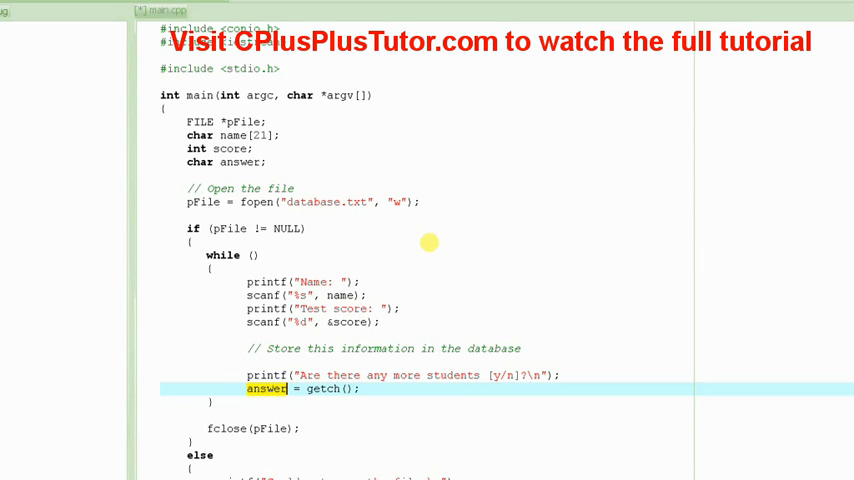